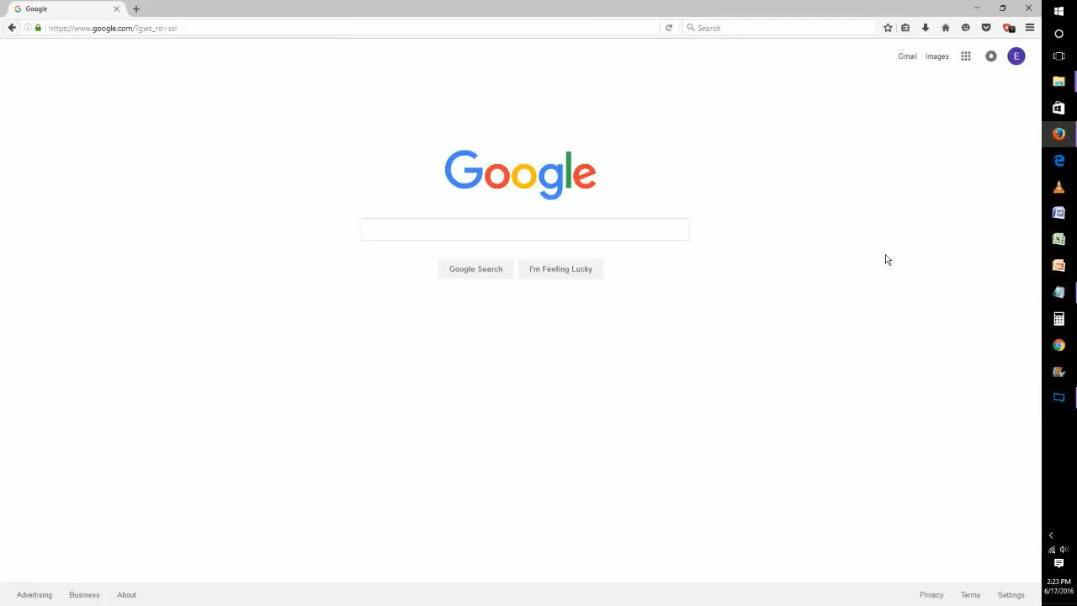
mouse_move(627, 191)
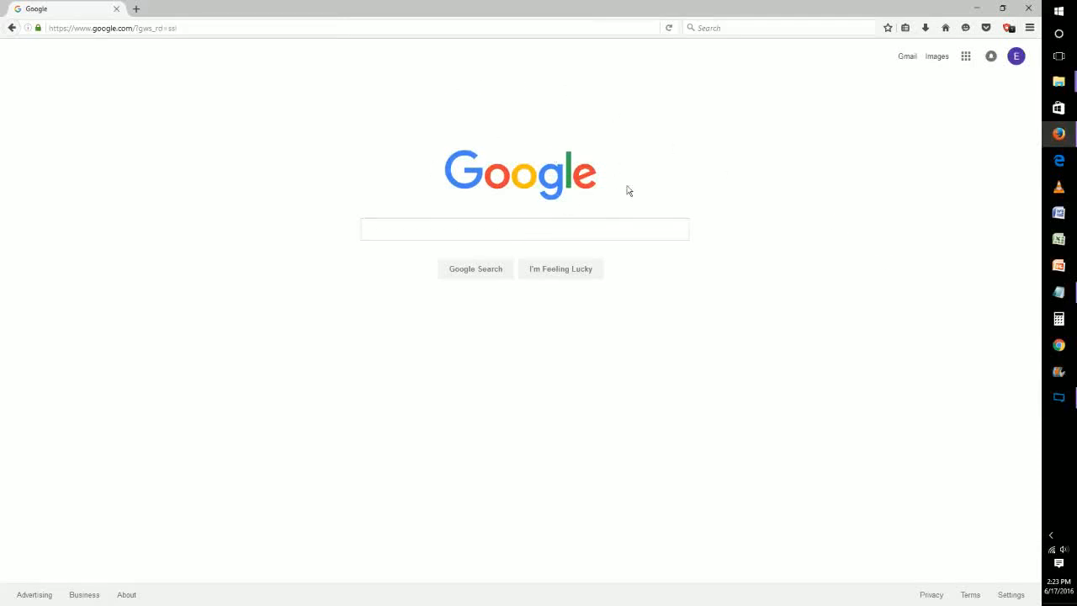
mouse_move(653, 160)
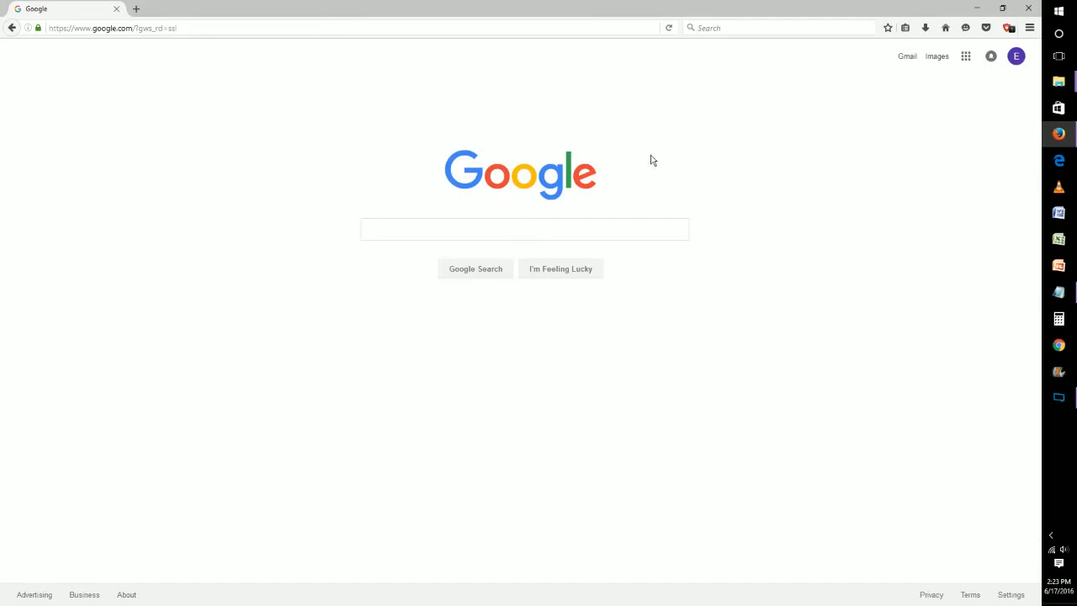
mouse_move(460, 130)
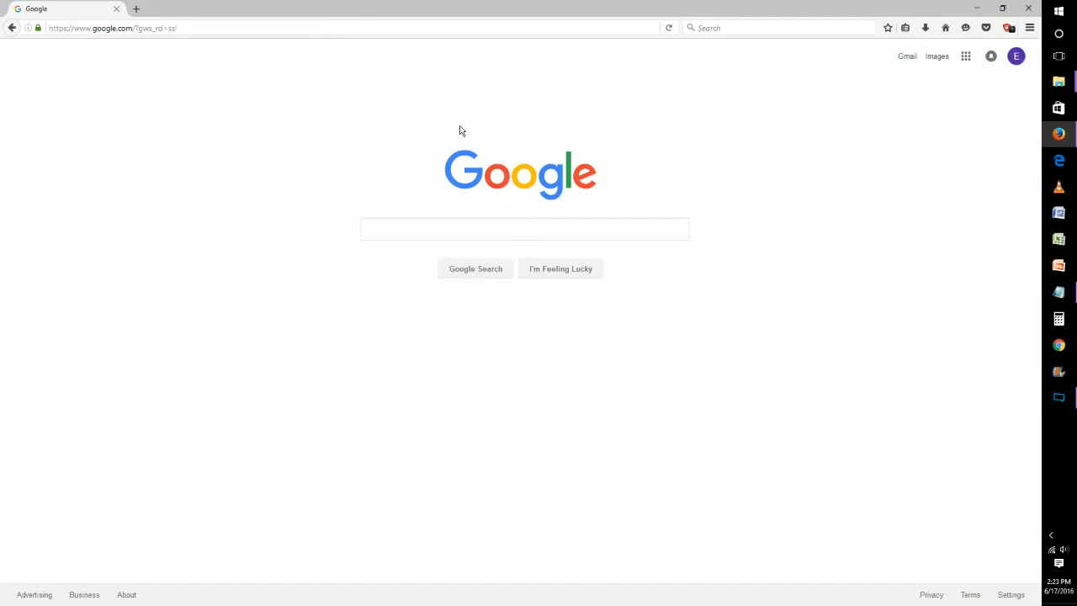
mouse_move(528, 184)
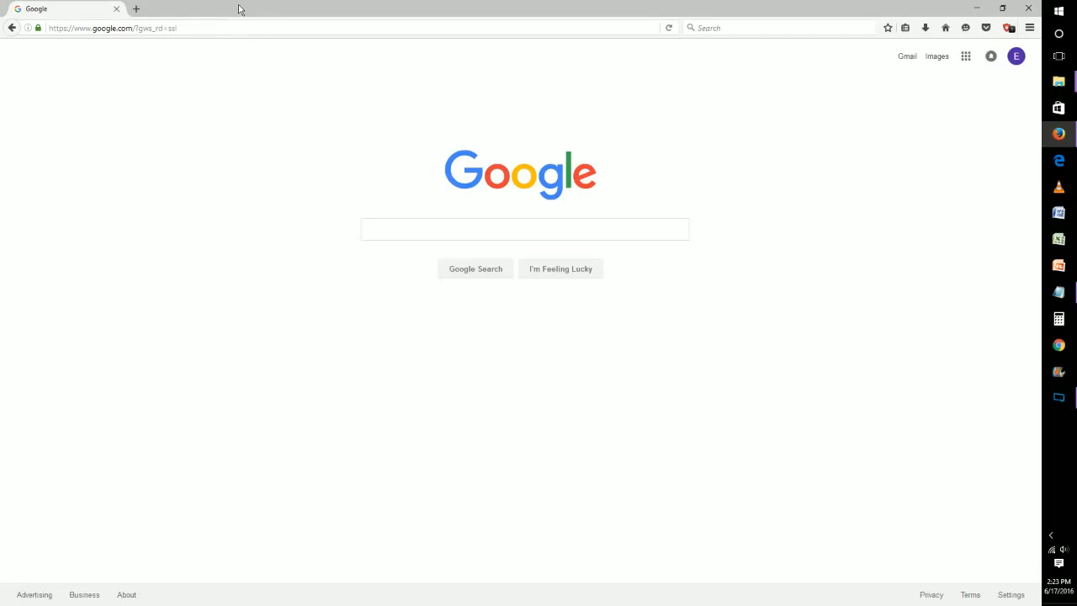
mouse_move(262, 19)
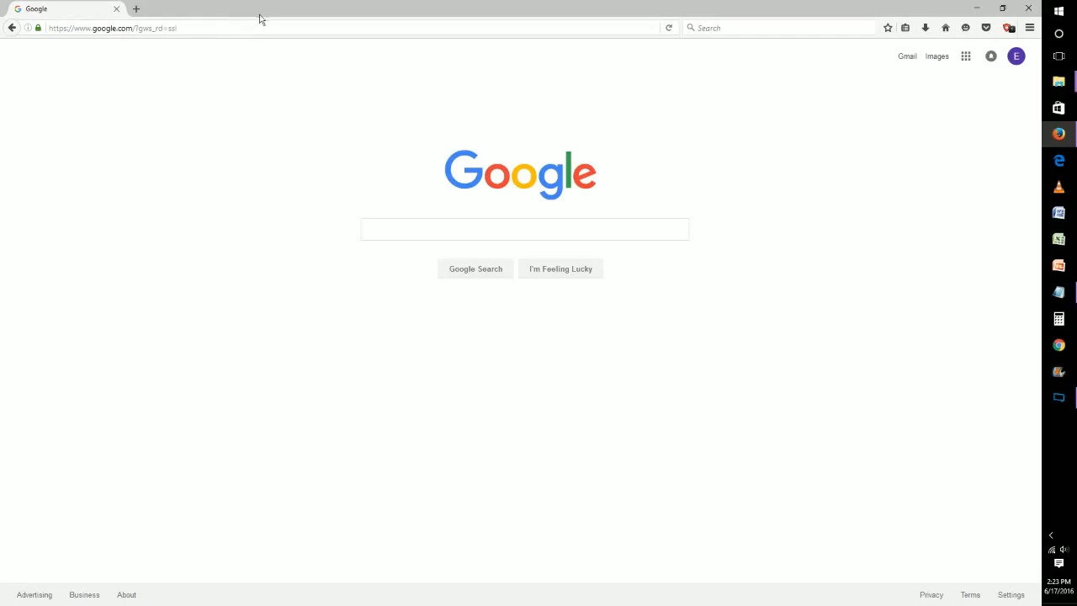
mouse_move(1065, 238)
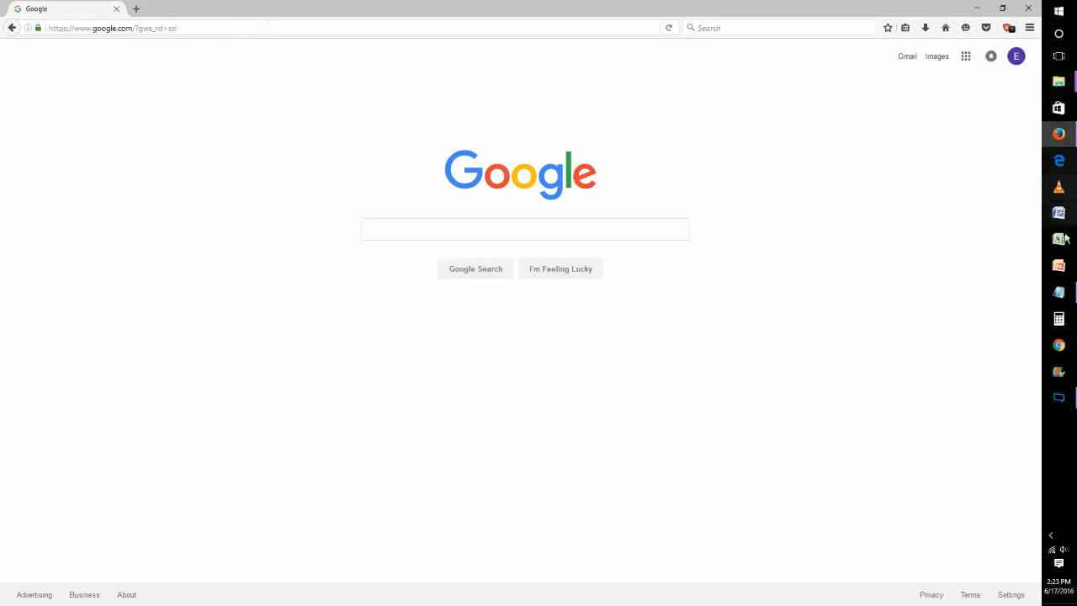
mouse_move(1071, 440)
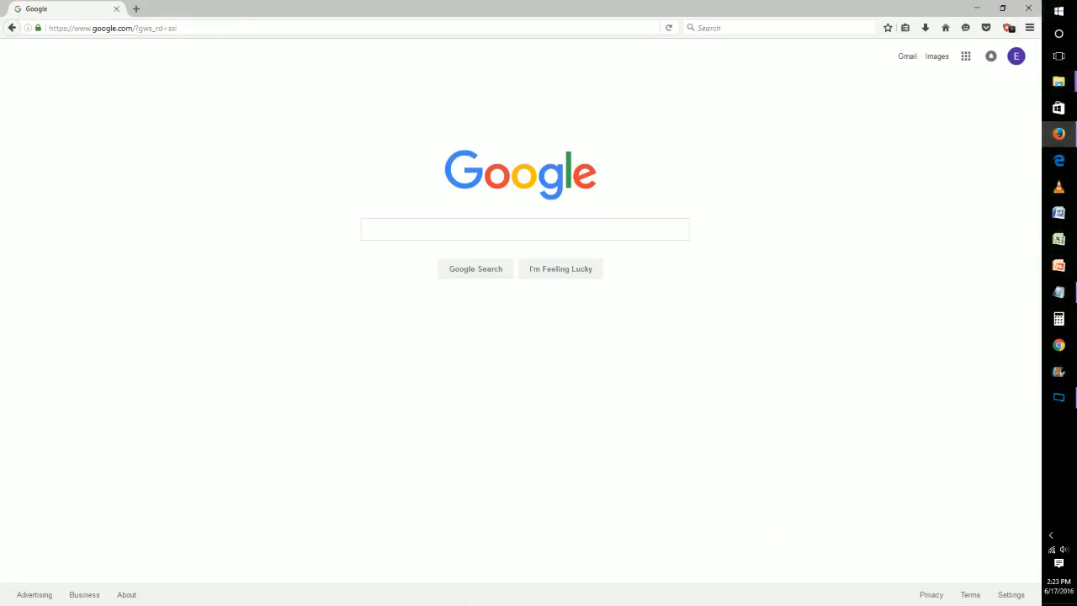
mouse_move(848, 131)
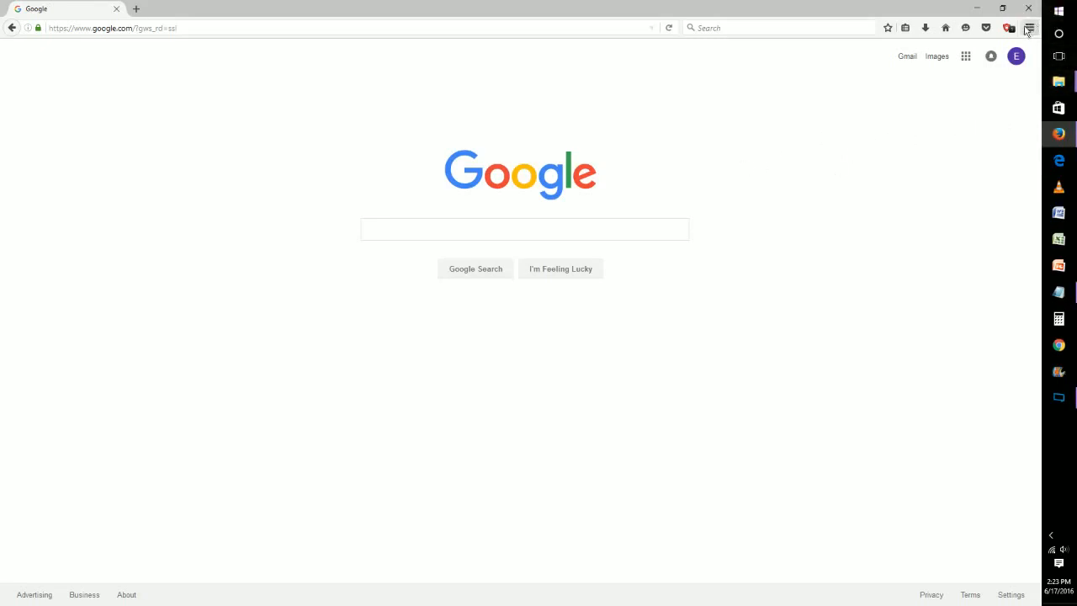
Step: Put the Google homepage window into full screen from the Firefox menu
click(1029, 27)
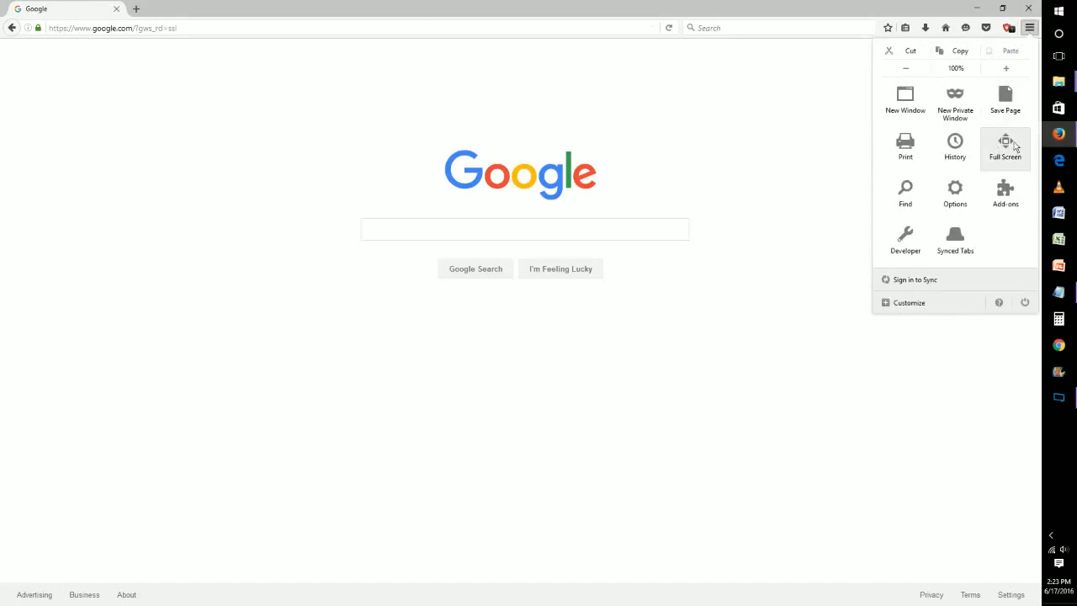
click(1006, 148)
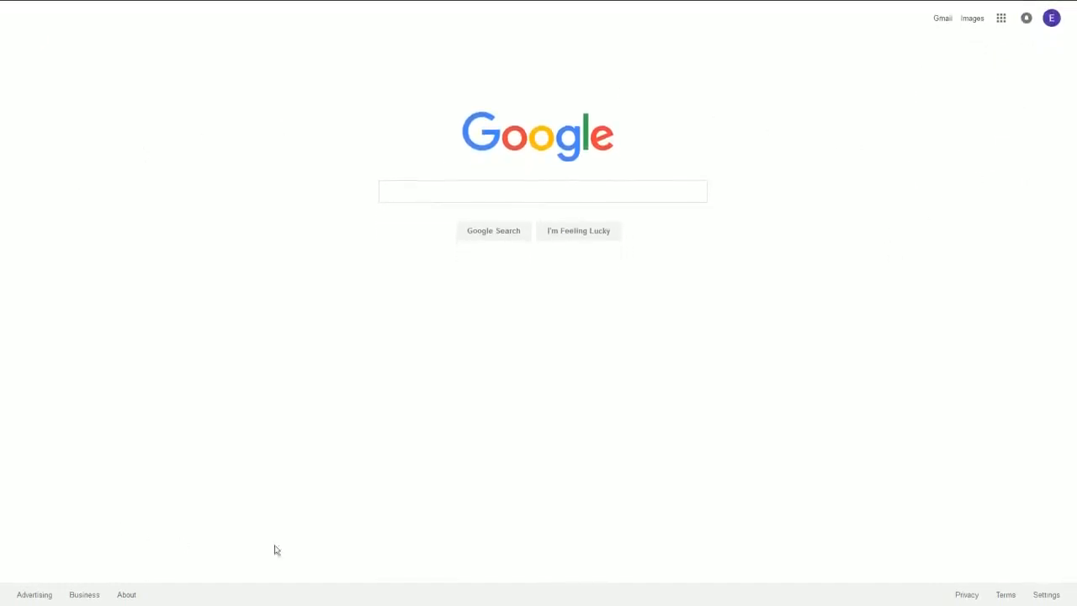
mouse_move(778, 193)
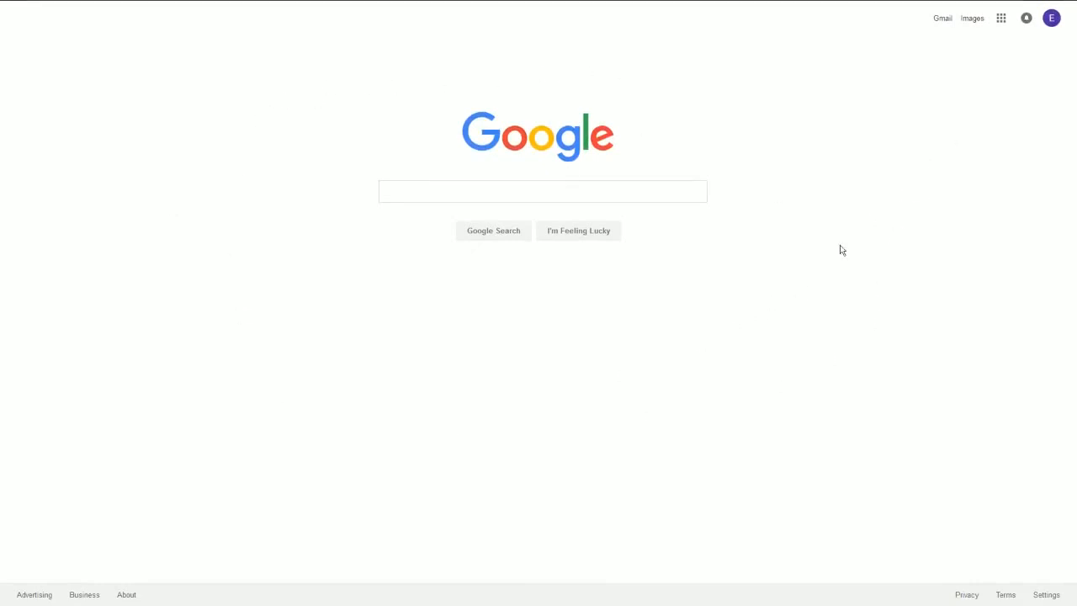
mouse_move(246, 67)
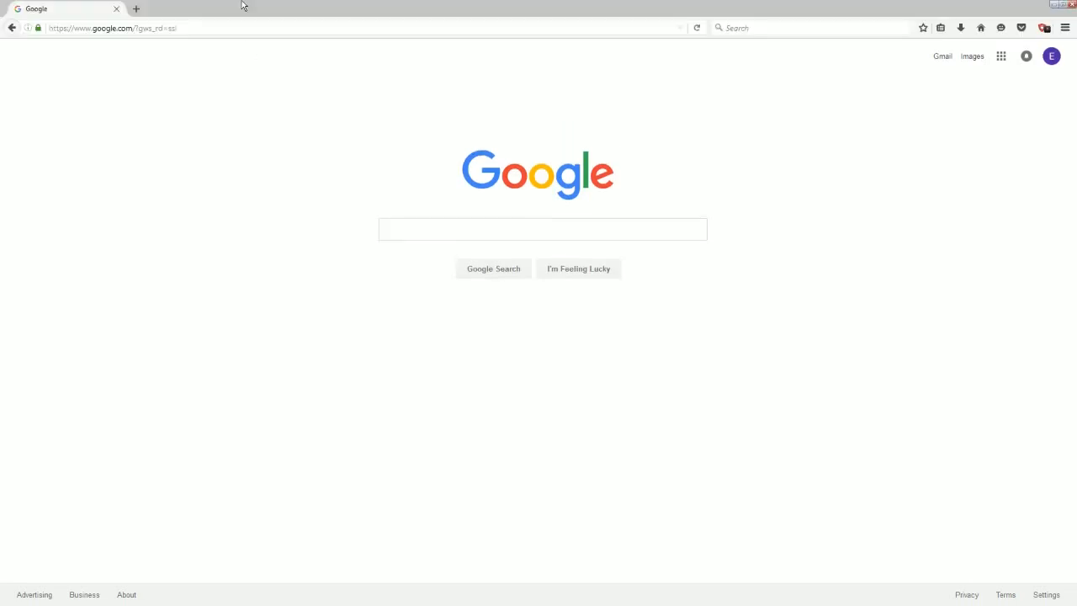
mouse_move(616, 27)
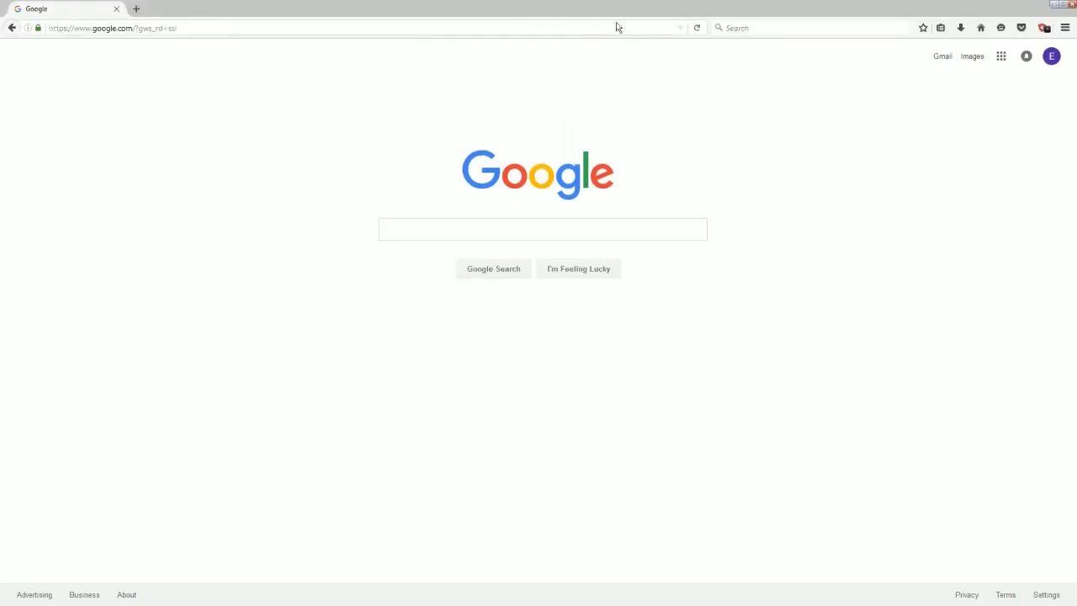
click(1066, 27)
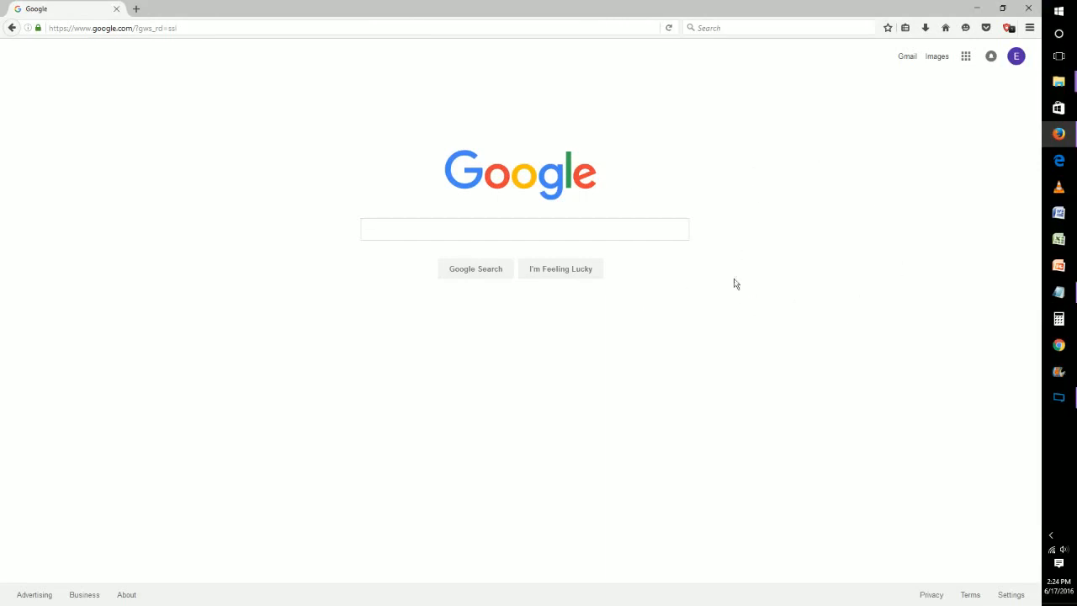
mouse_move(753, 254)
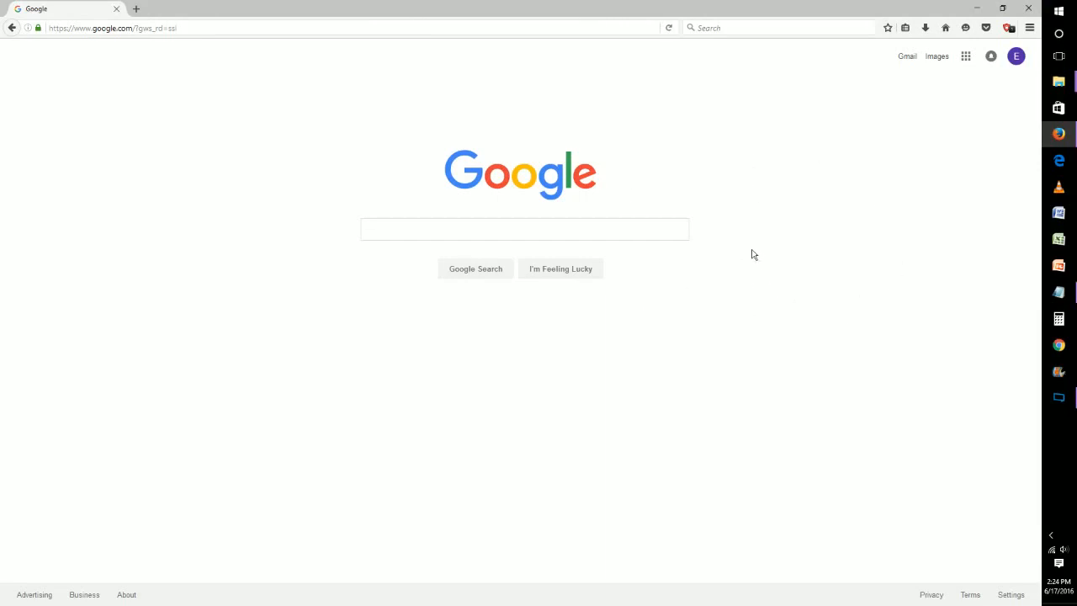
mouse_move(753, 247)
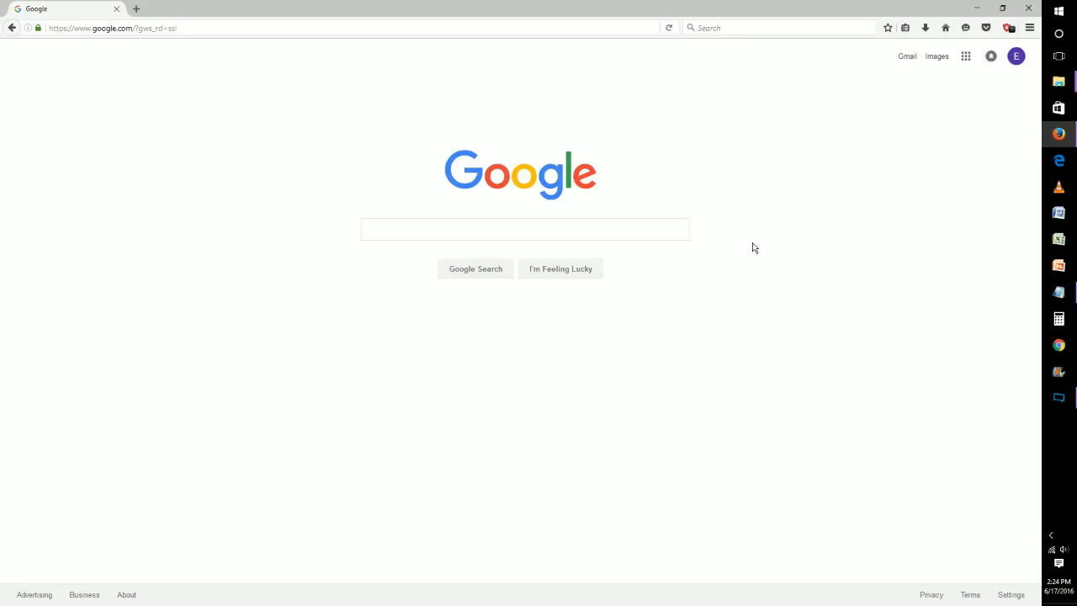
mouse_move(829, 268)
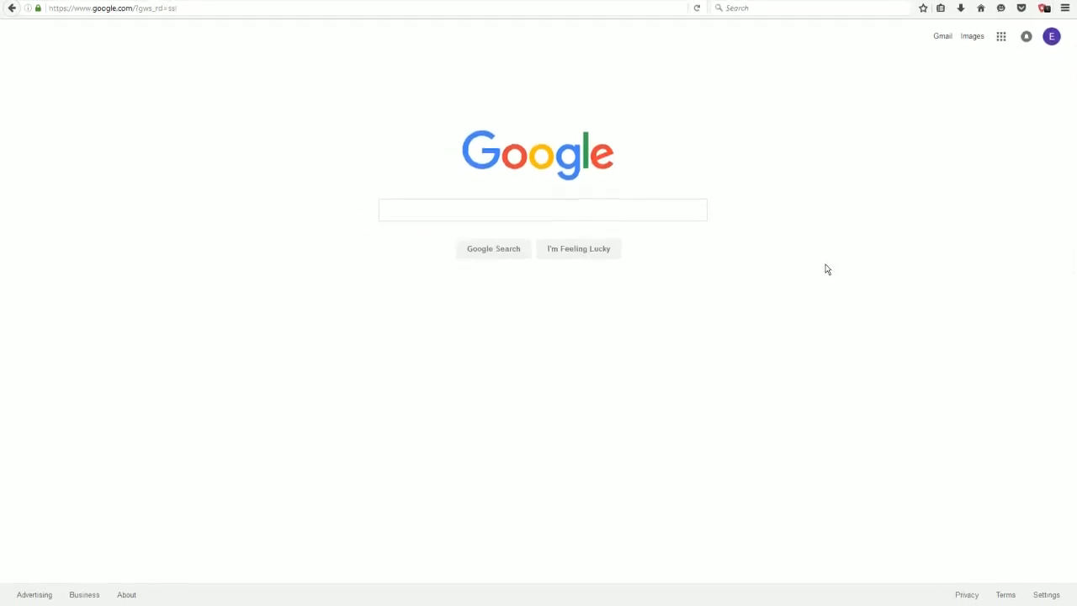
Step: Exit full screen with F11, restoring the normal Firefox window and taskbar
key(F11)
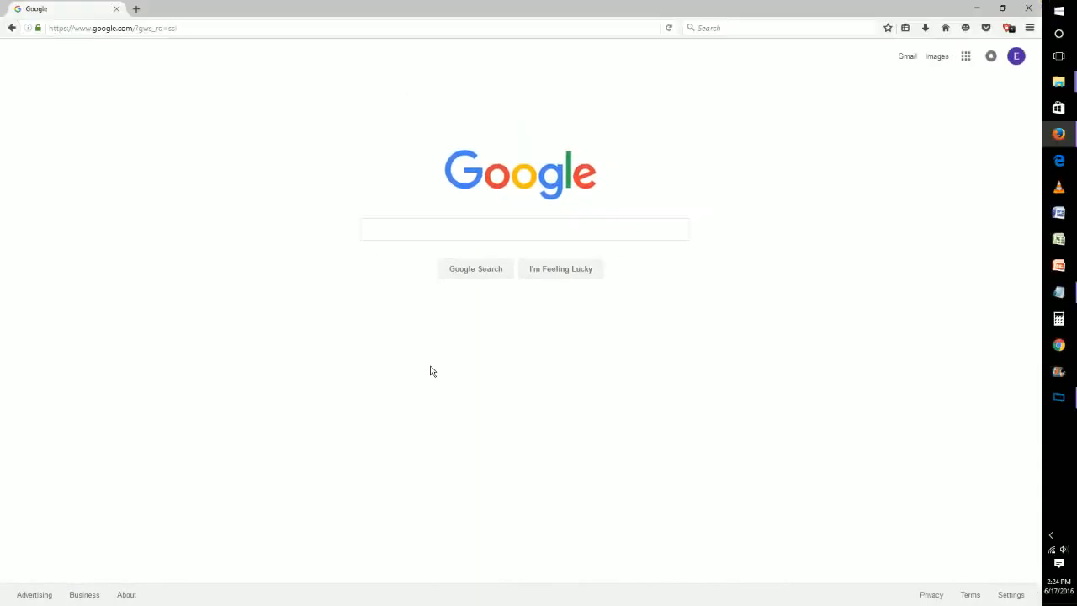
mouse_move(744, 185)
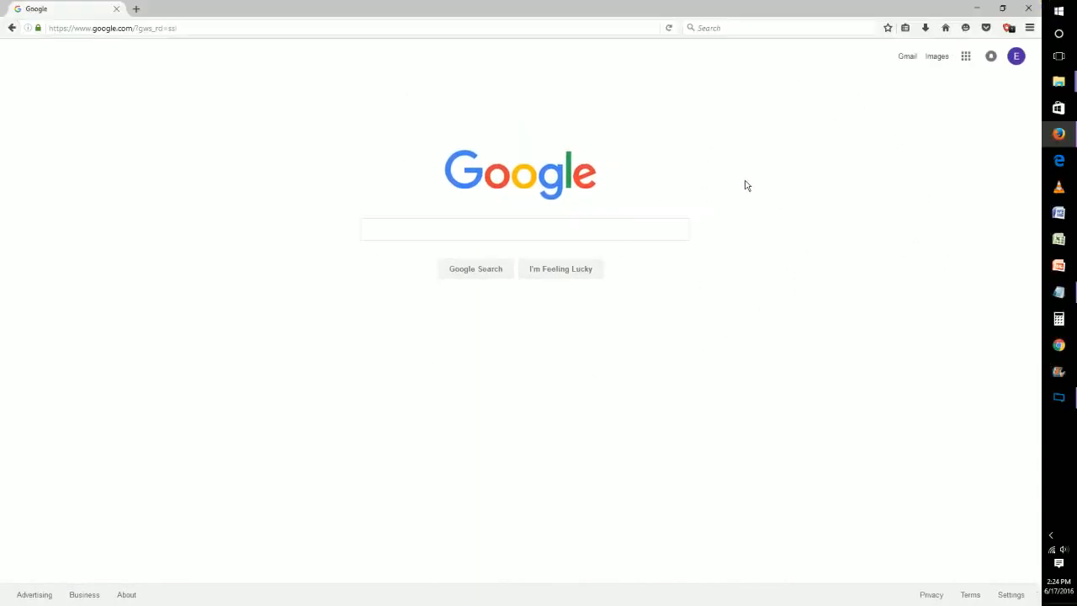